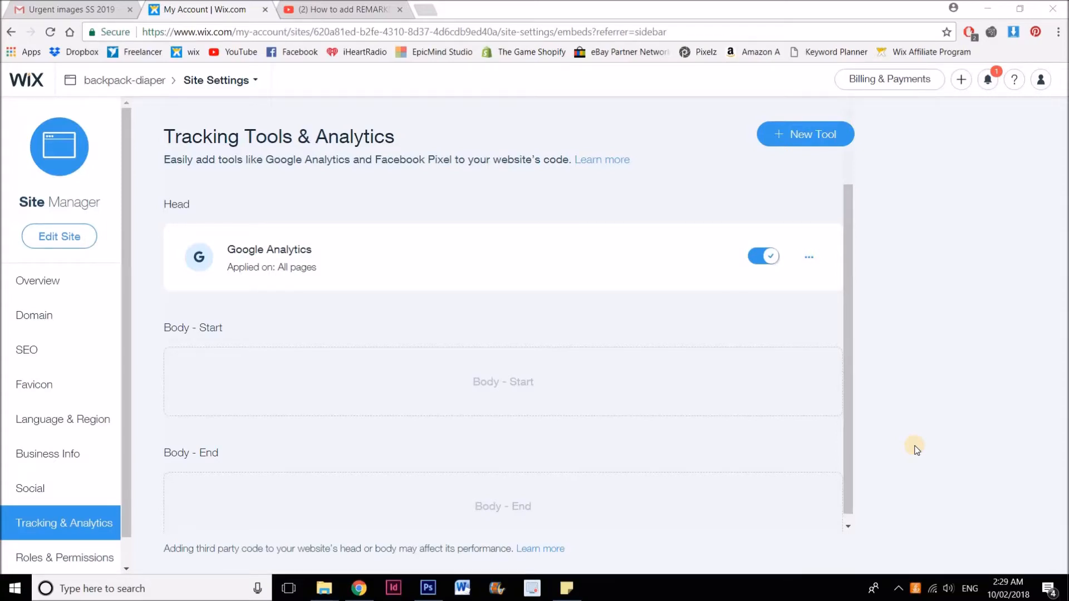
mouse_move(913, 375)
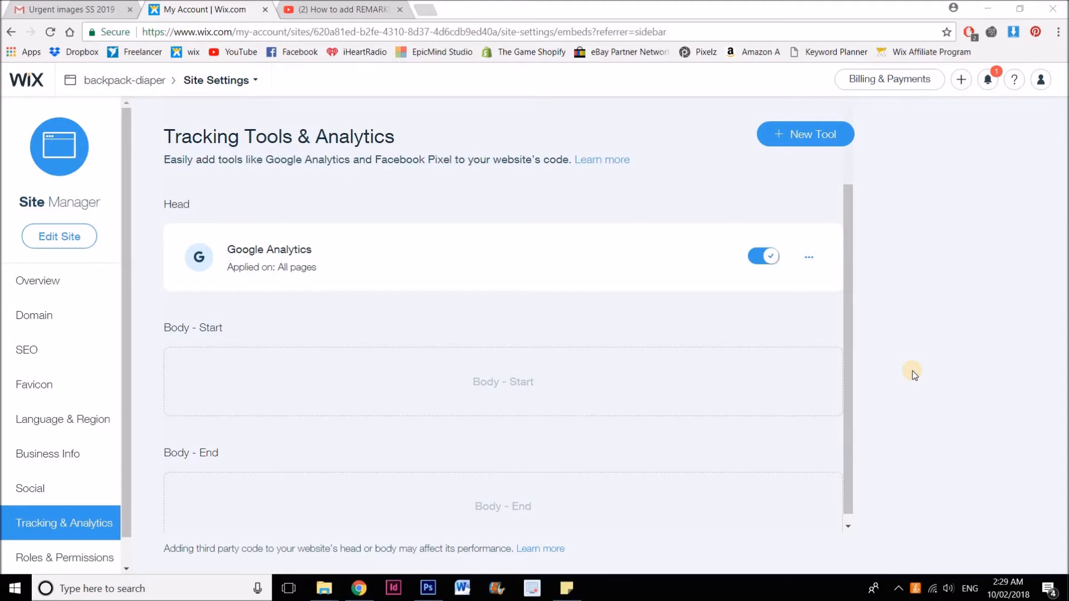
mouse_move(252, 148)
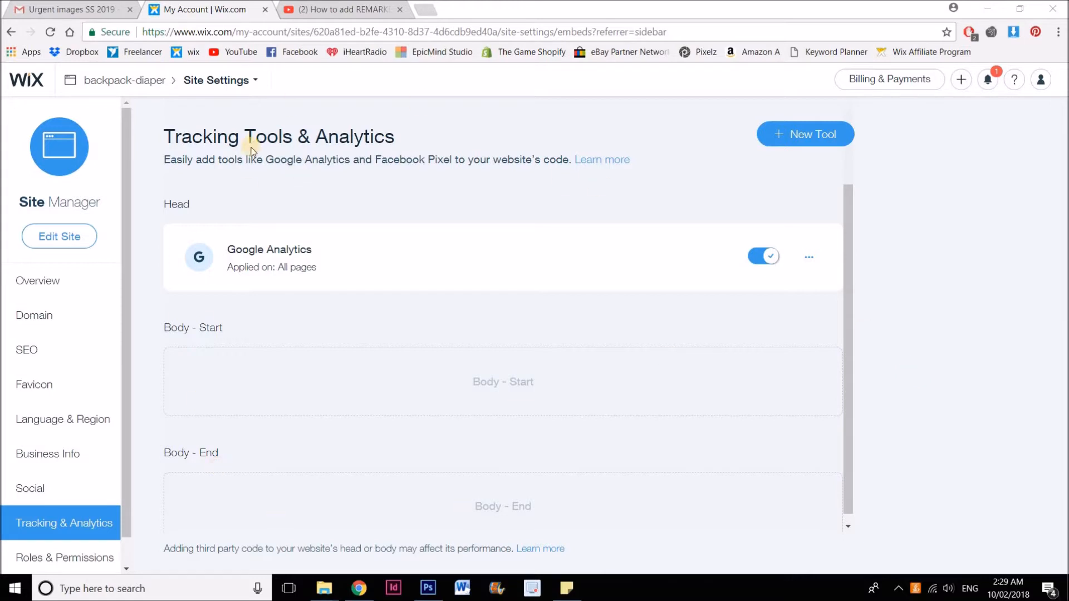
mouse_move(40, 193)
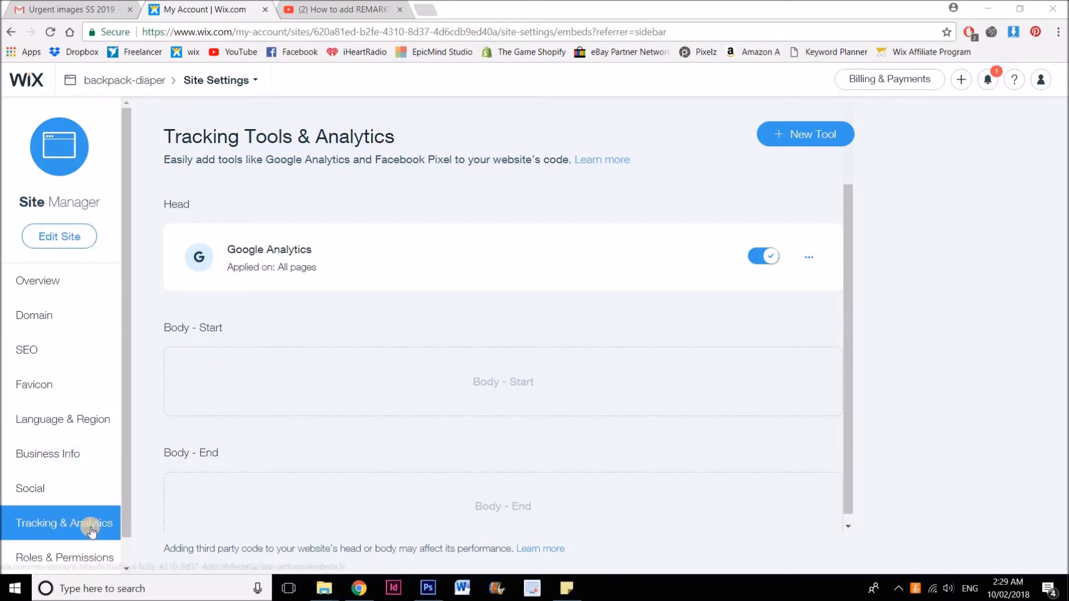
mouse_move(626, 261)
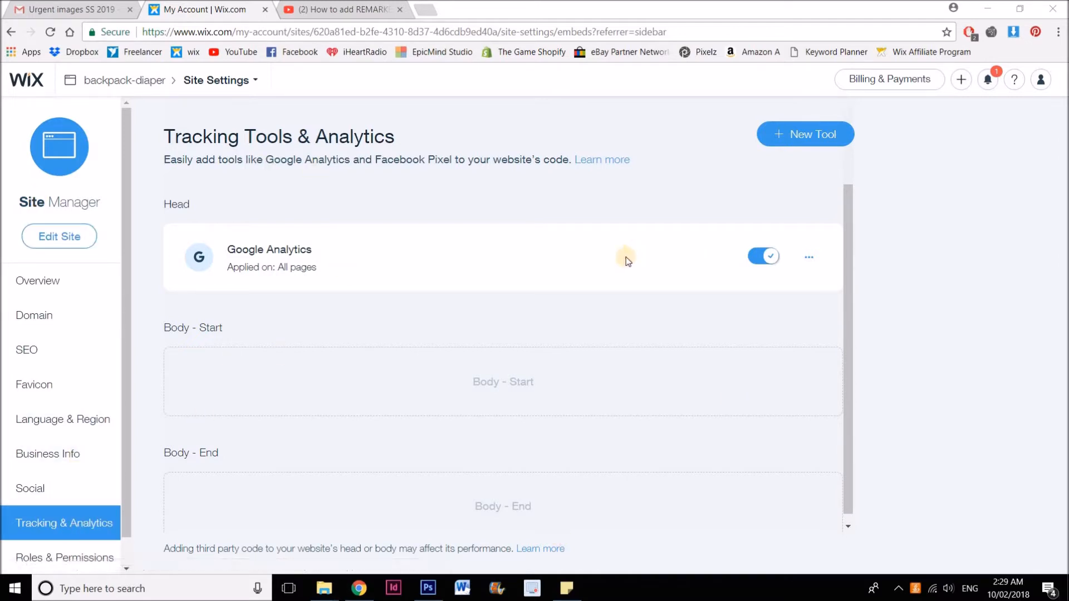
mouse_move(627, 262)
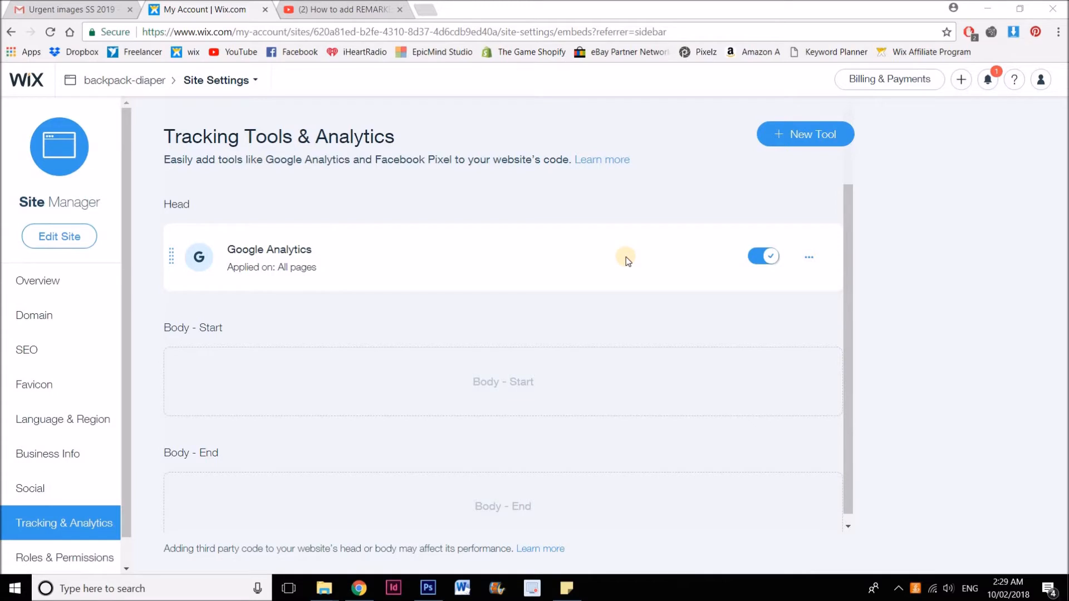
mouse_move(354, 269)
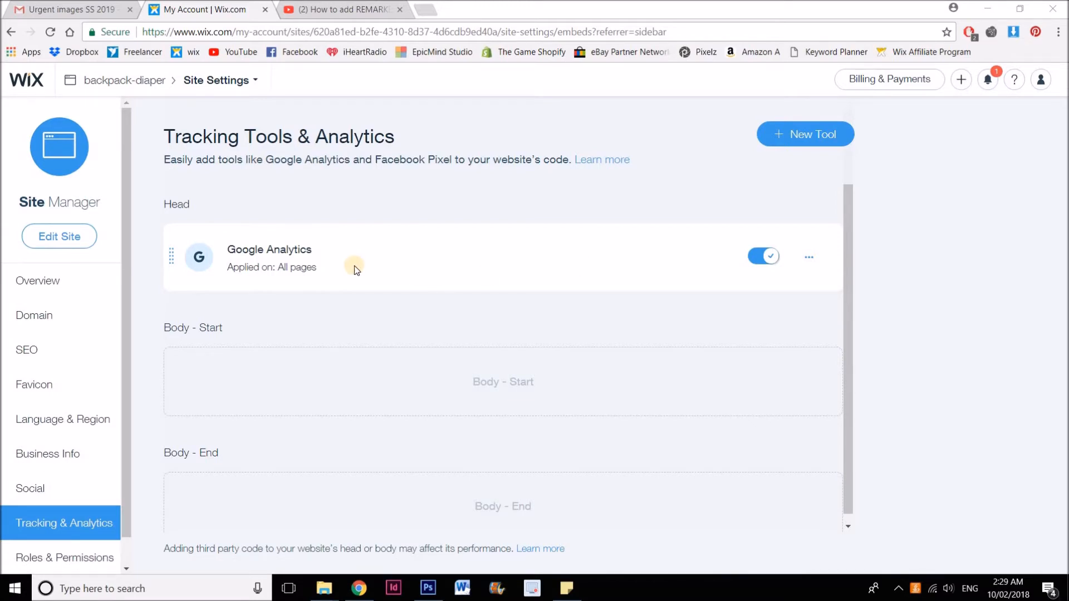
mouse_move(317, 260)
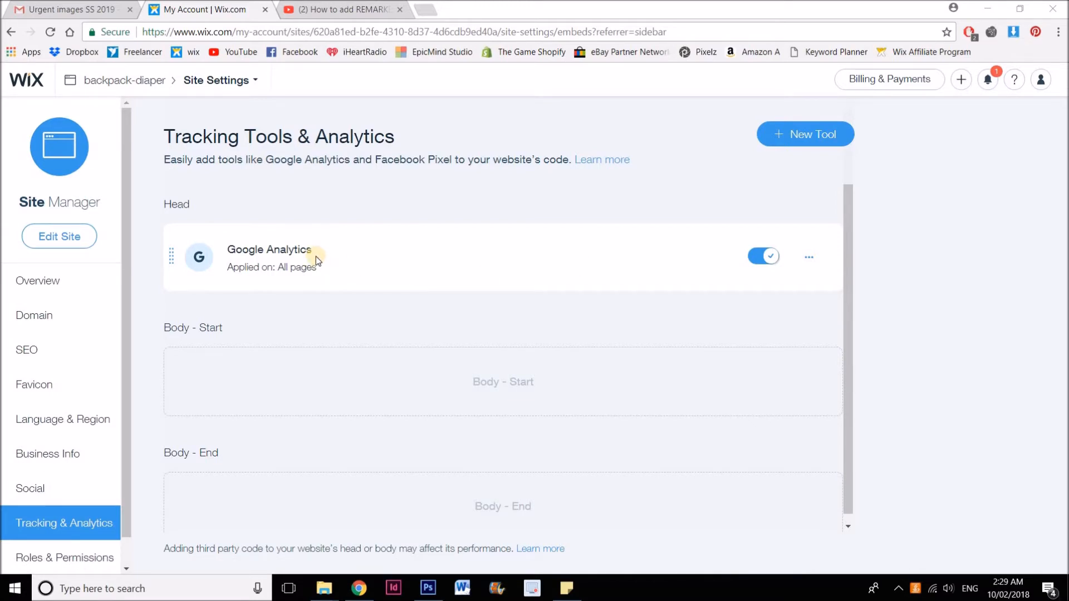
mouse_move(352, 246)
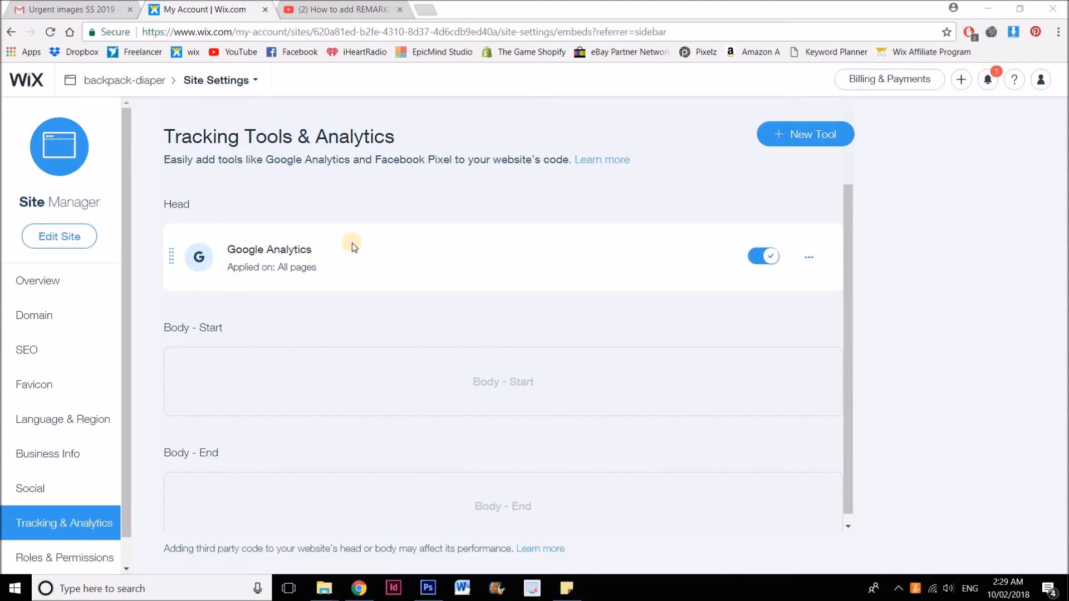
mouse_move(366, 245)
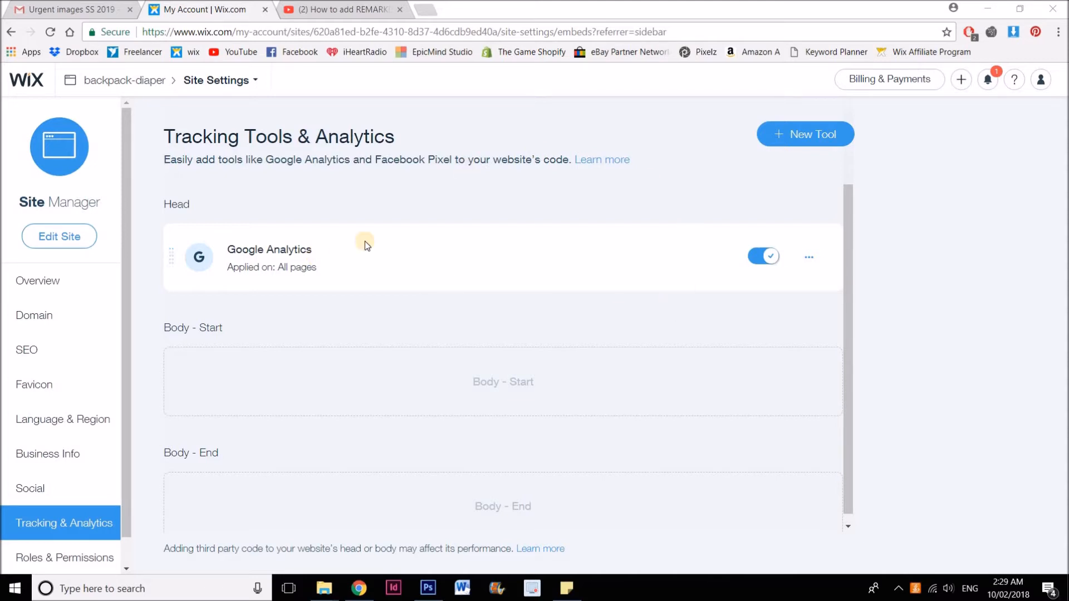
mouse_move(651, 400)
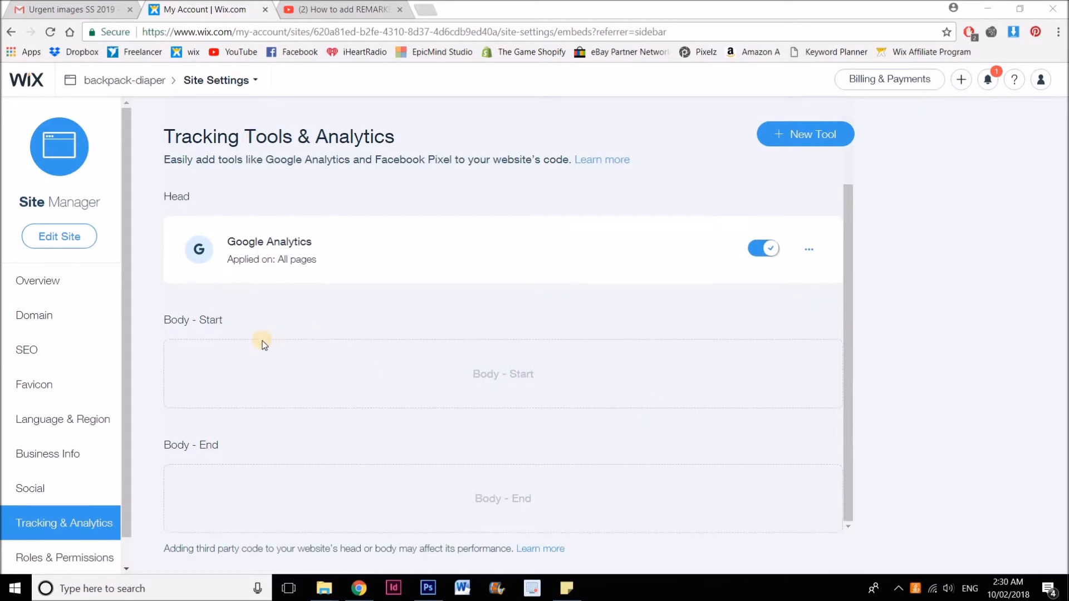
mouse_move(303, 217)
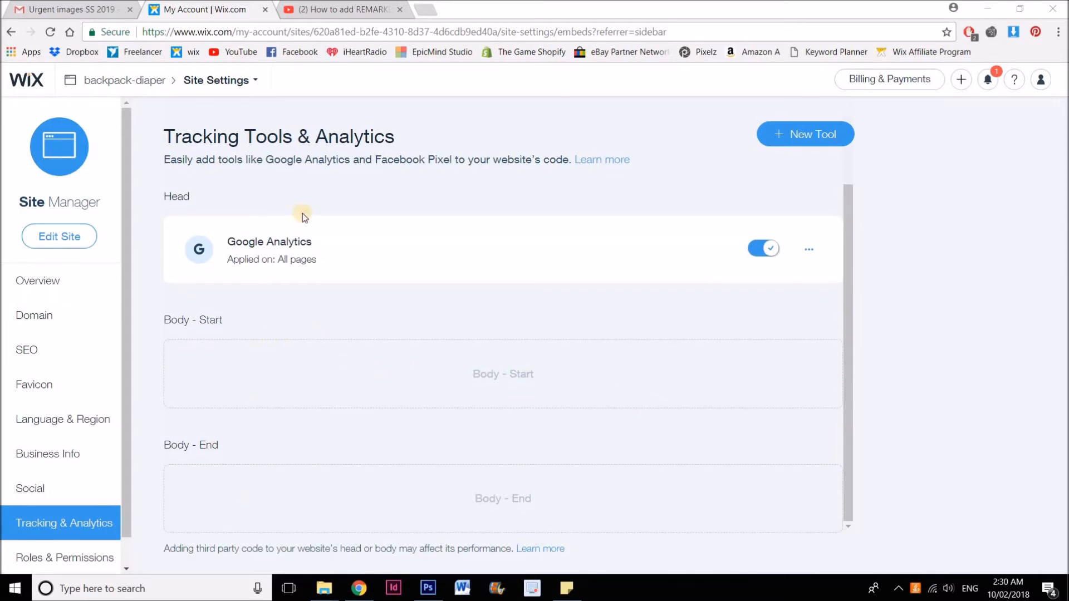
- Start adding a Google AdWords remarketing tag from + New Tool, then cancel it without saving
click(805, 133)
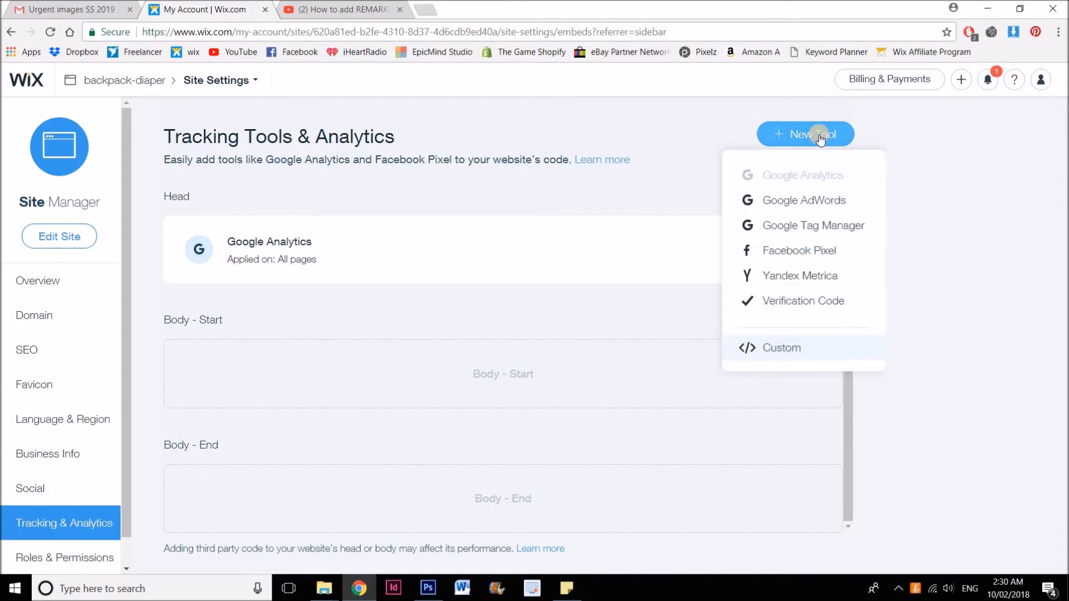
mouse_move(842, 196)
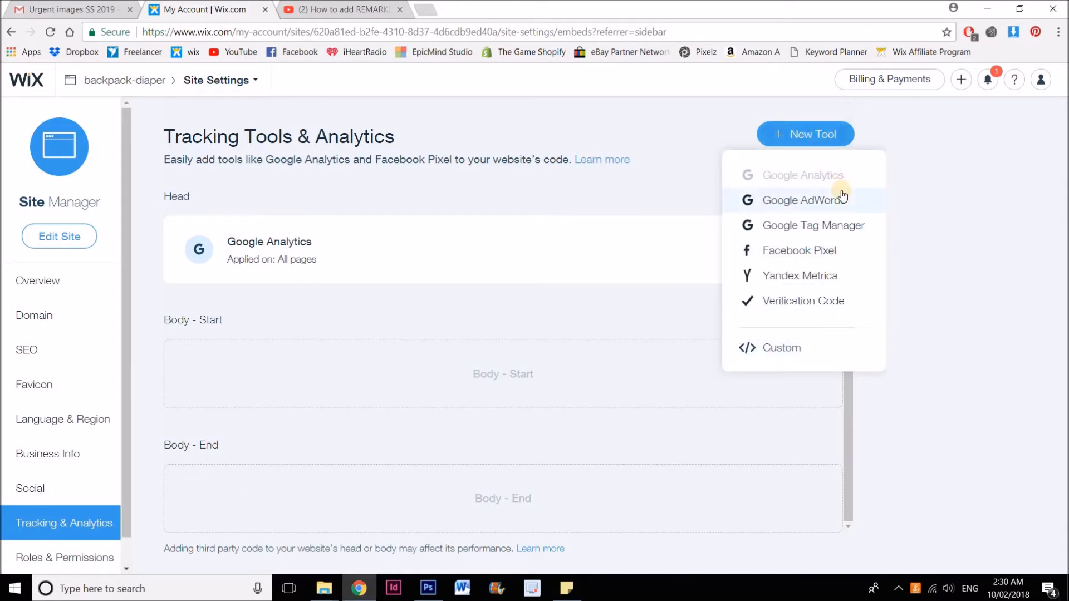
mouse_move(844, 190)
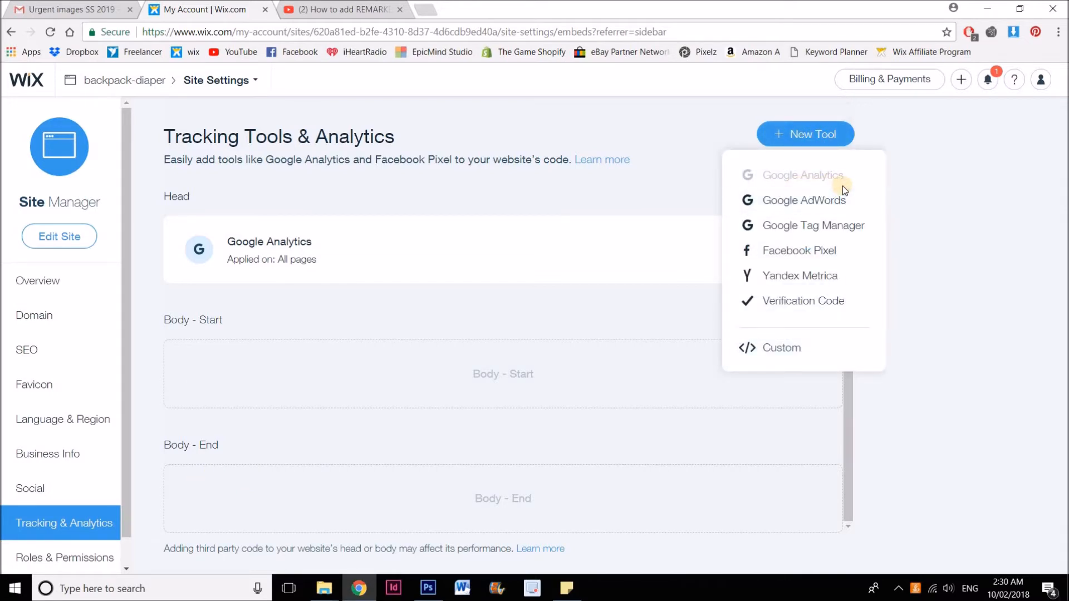
mouse_move(845, 200)
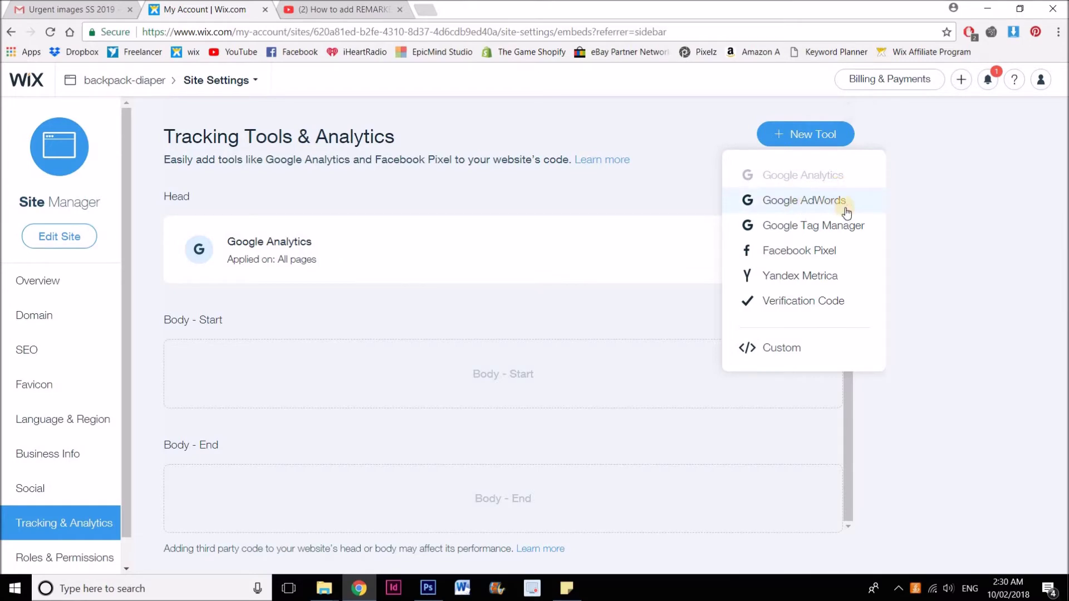
click(802, 199)
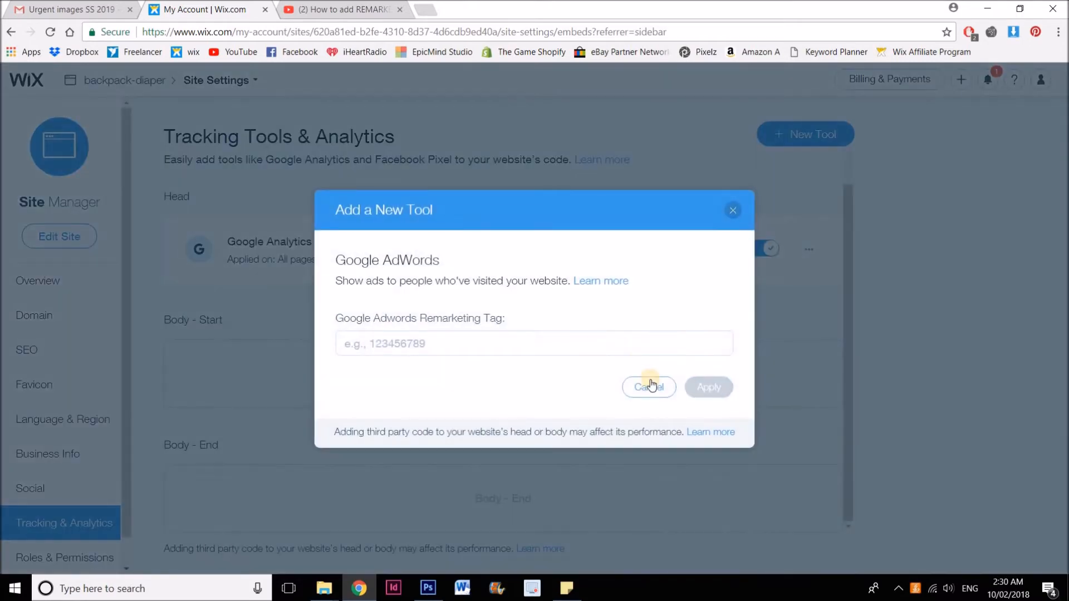
click(648, 387)
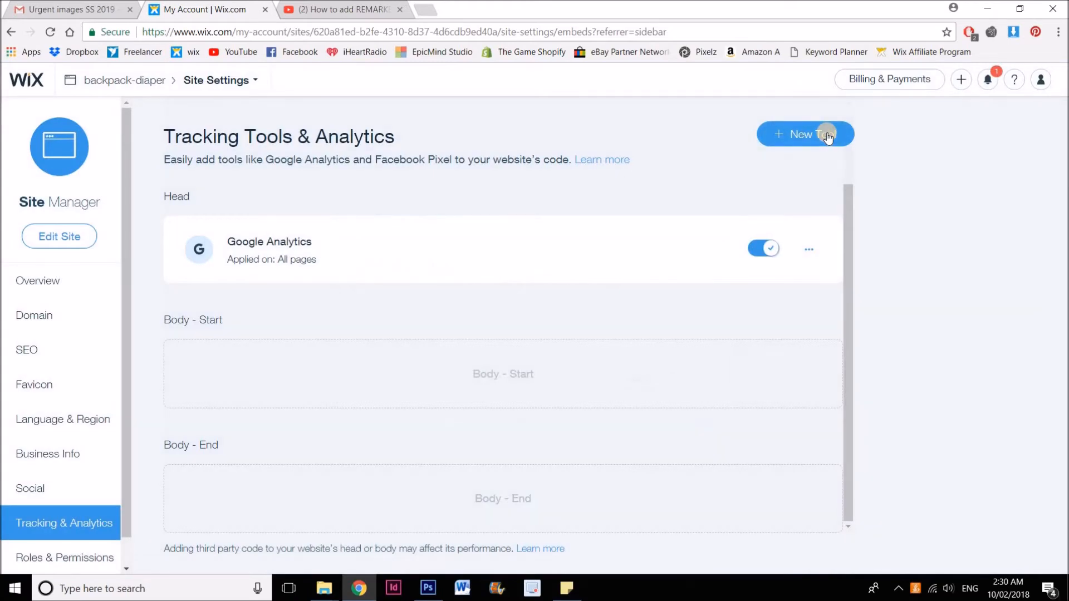
- Choose Custom from + New Tool to bring up the Custom Code form with an empty snippet field
click(804, 134)
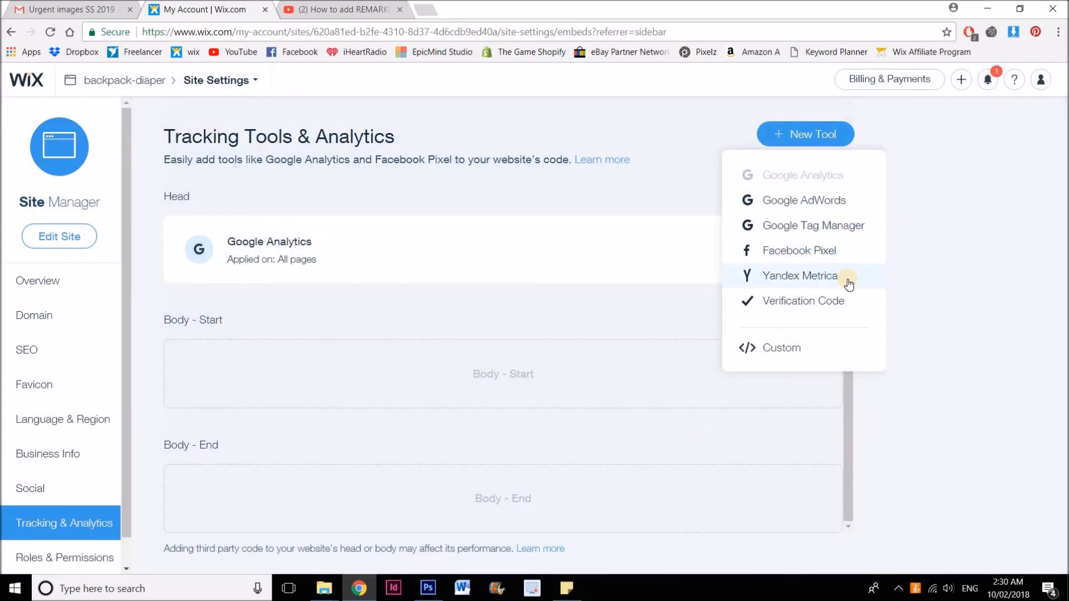
mouse_move(797, 337)
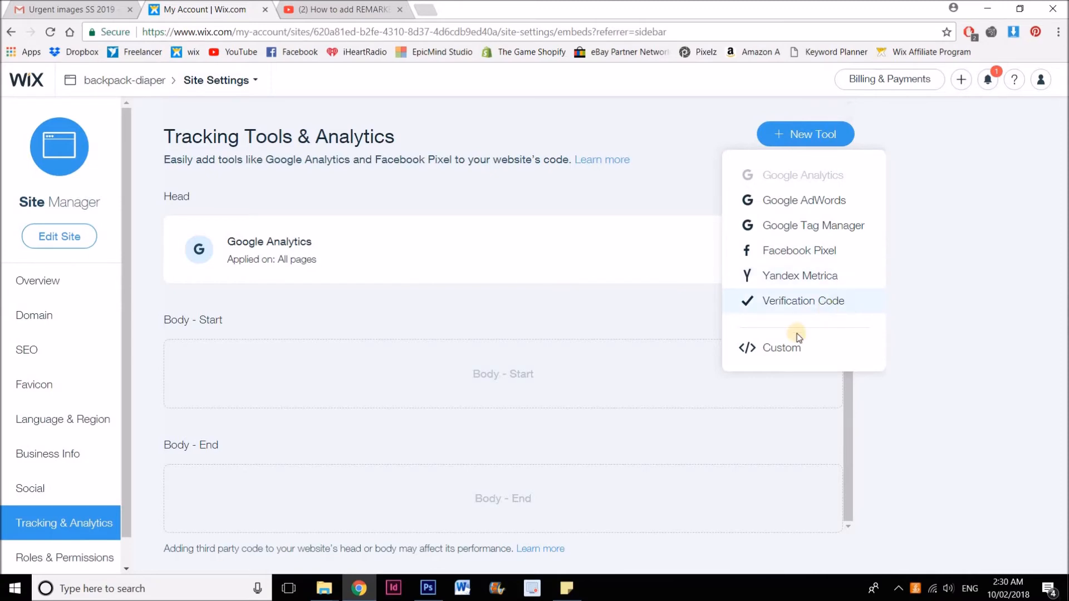
click(782, 348)
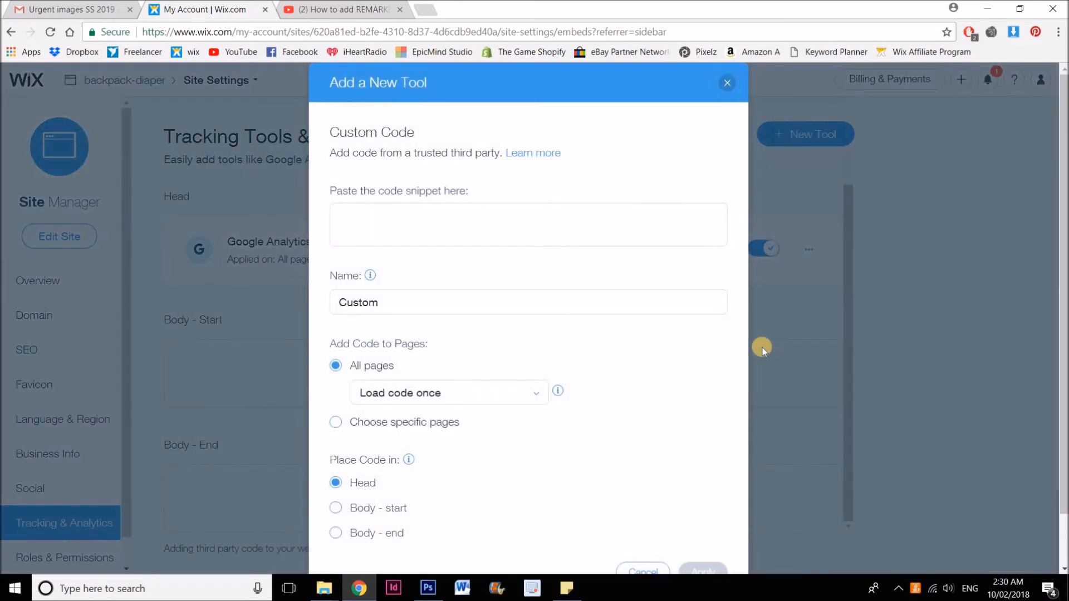
mouse_move(493, 254)
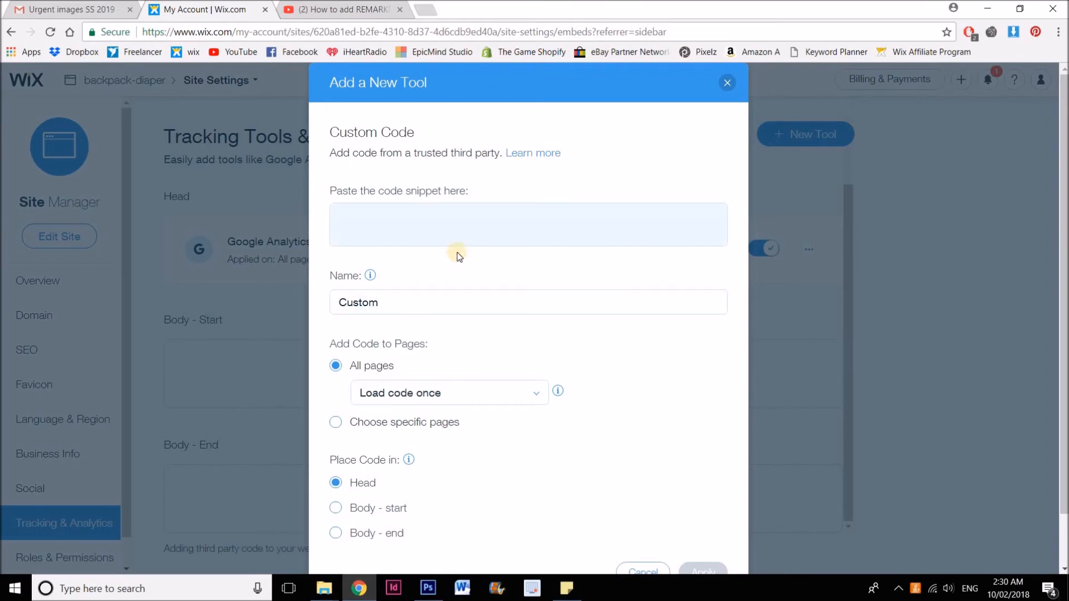
mouse_move(403, 356)
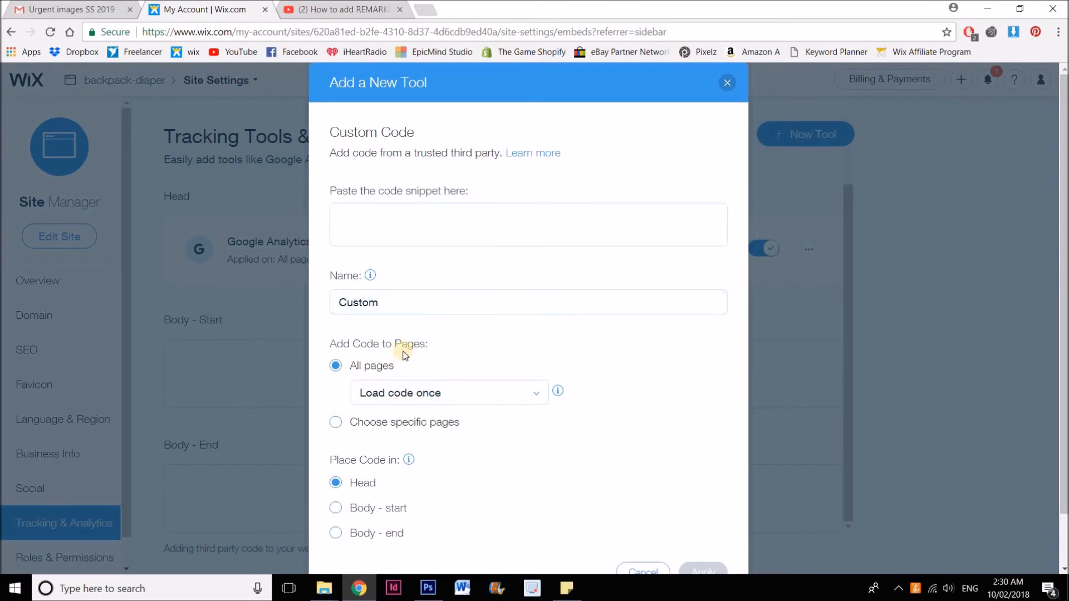
mouse_move(515, 501)
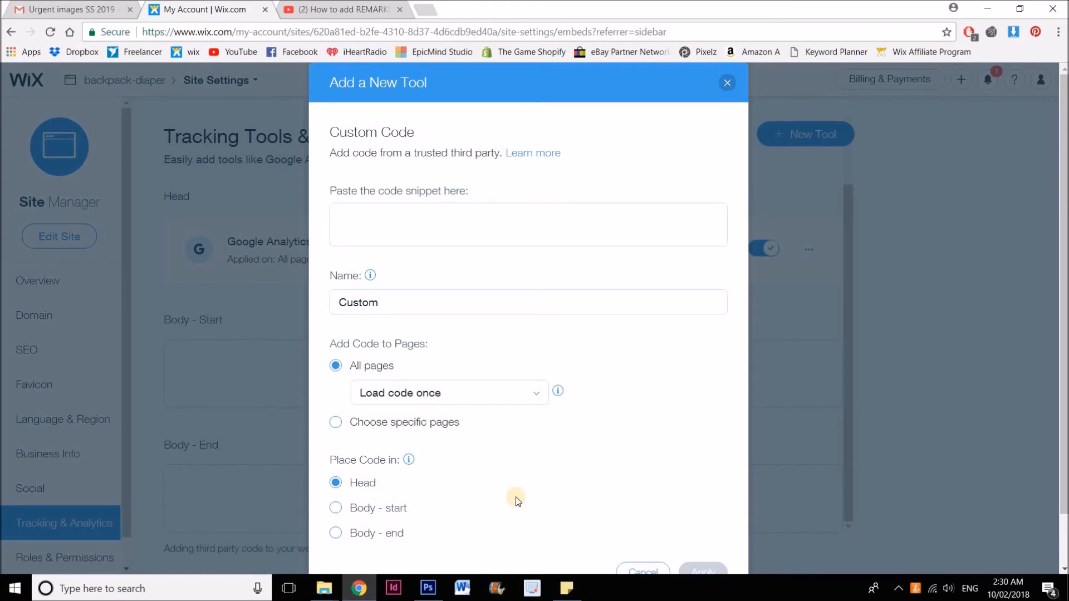
mouse_move(331, 395)
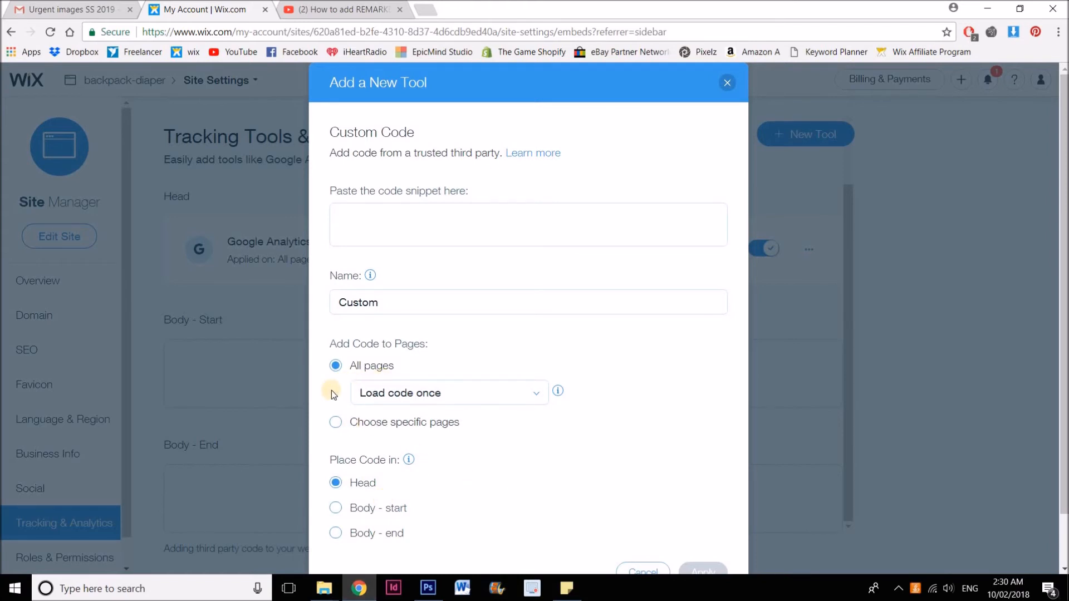